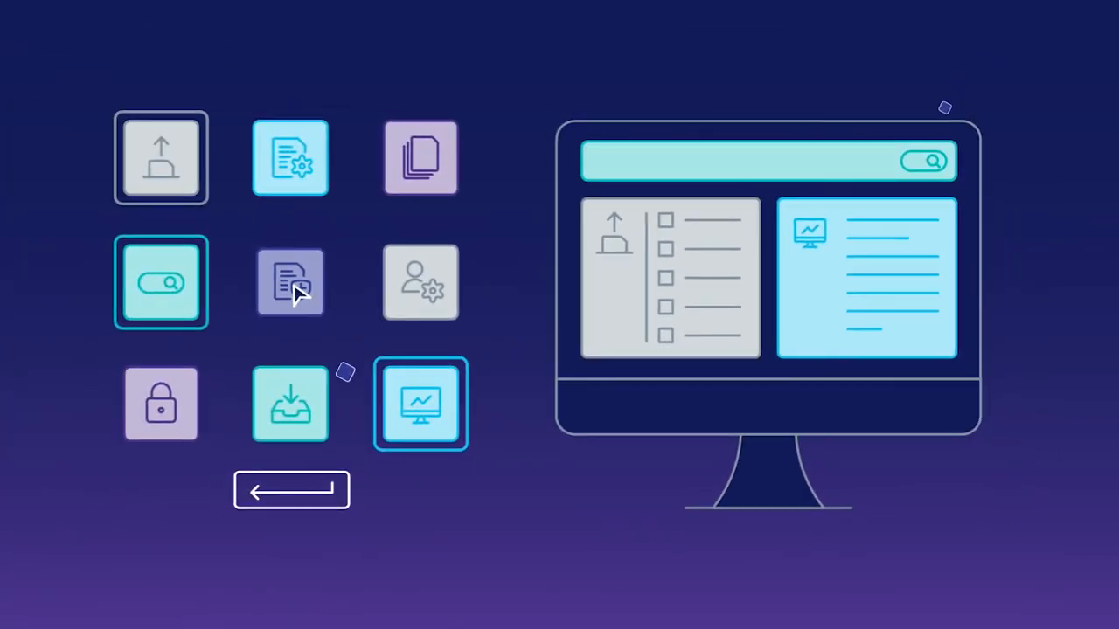
# Add the shielded-document module tile as a new panel above the chart panel
pyautogui.click(290, 282)
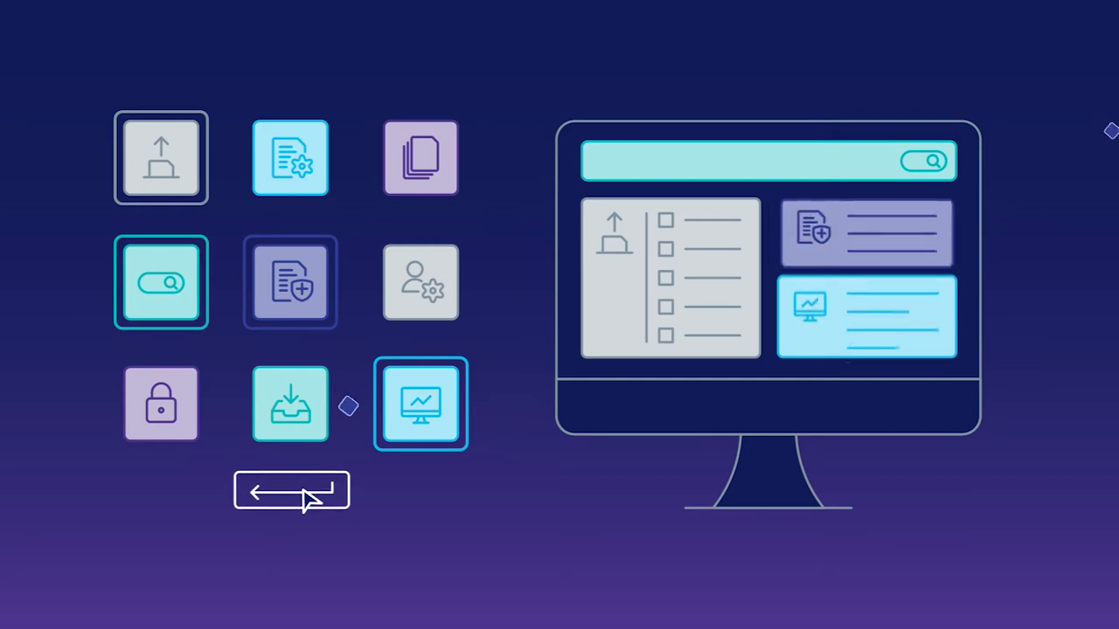